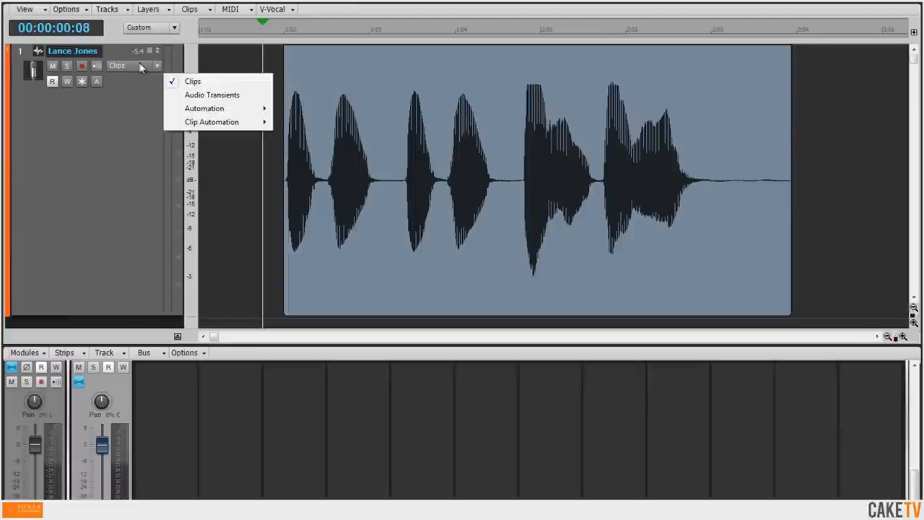
pyautogui.moveTo(191, 109)
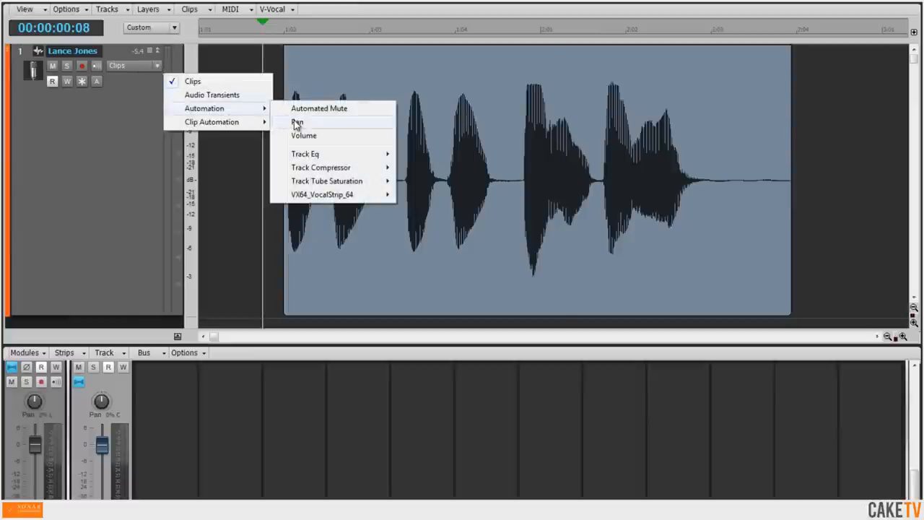
# Display the vocal track's pan envelope as a flat line across the clip.
pyautogui.click(297, 122)
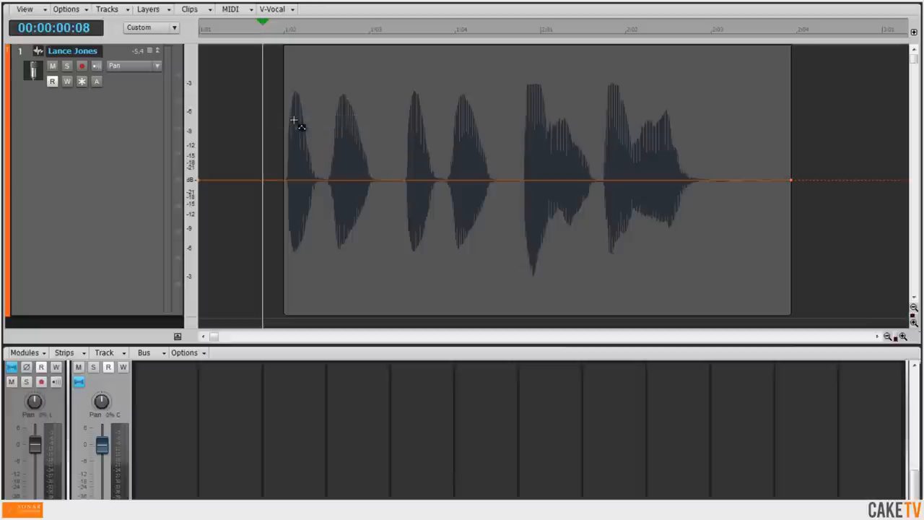
pyautogui.moveTo(283, 187)
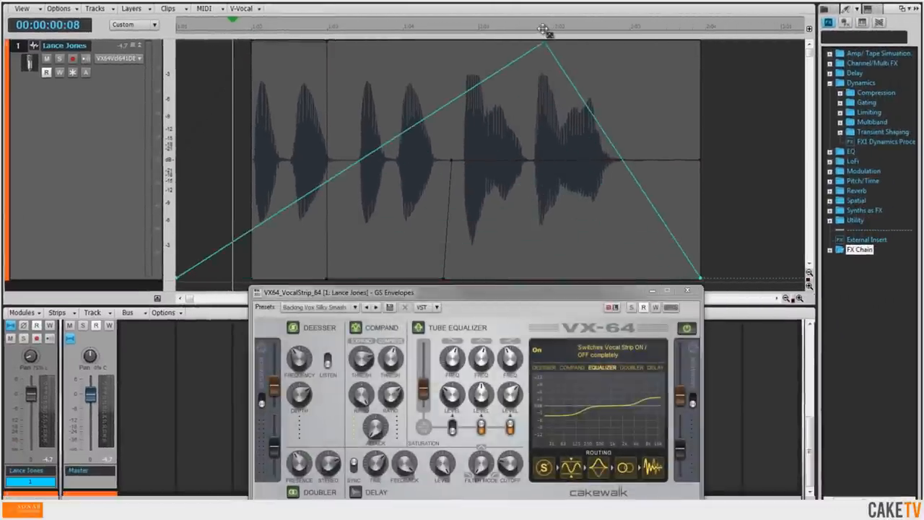
# Add a VX-64 switch envelope that steps from low to high partway through the clip.
pyautogui.click(655, 367)
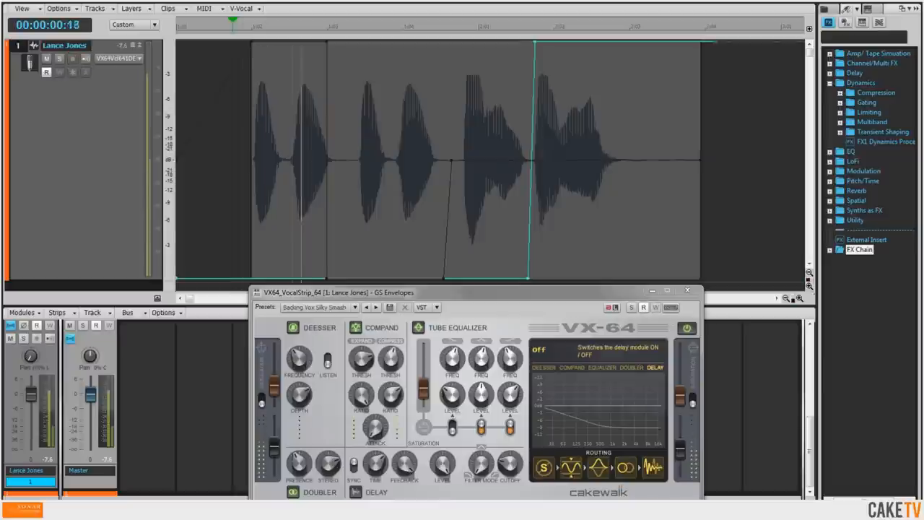
# Play the vocal to confirm the VX-64 delay turns On at the last word.
pyautogui.click(537, 351)
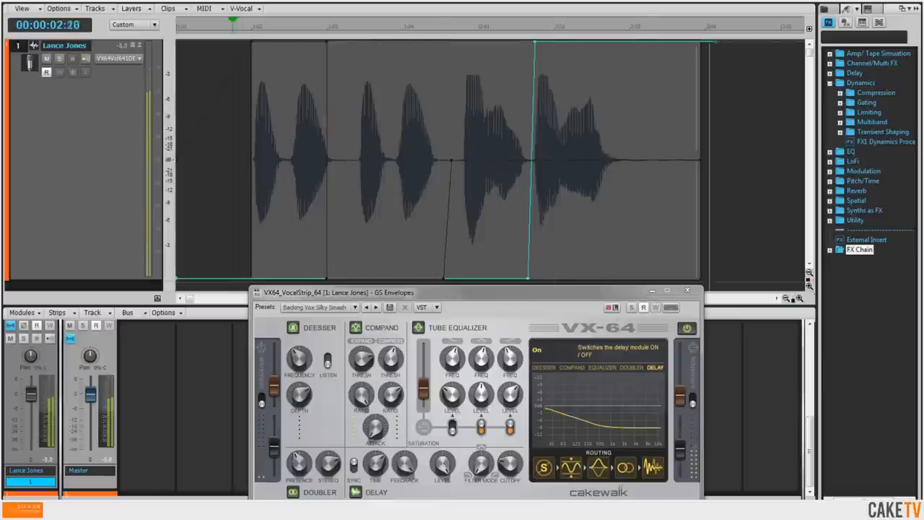